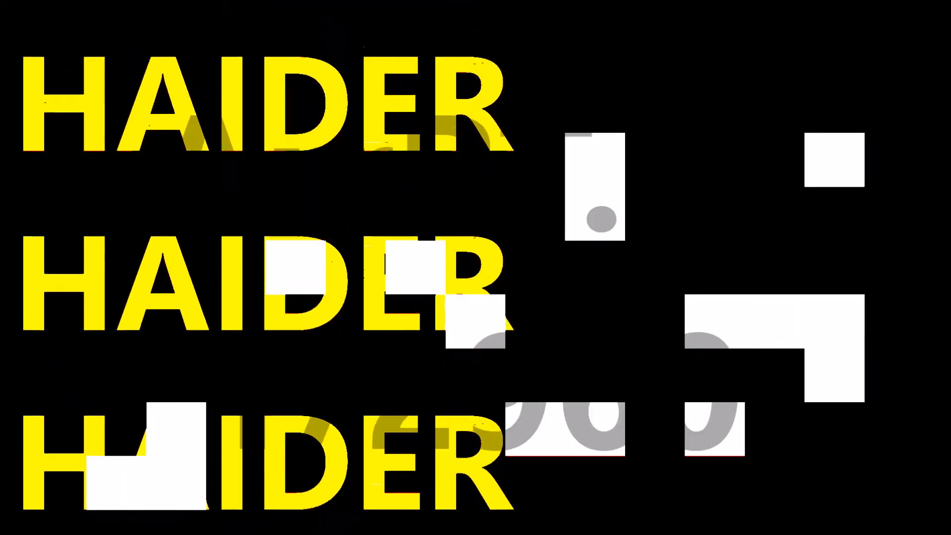
scroll(down, 3)
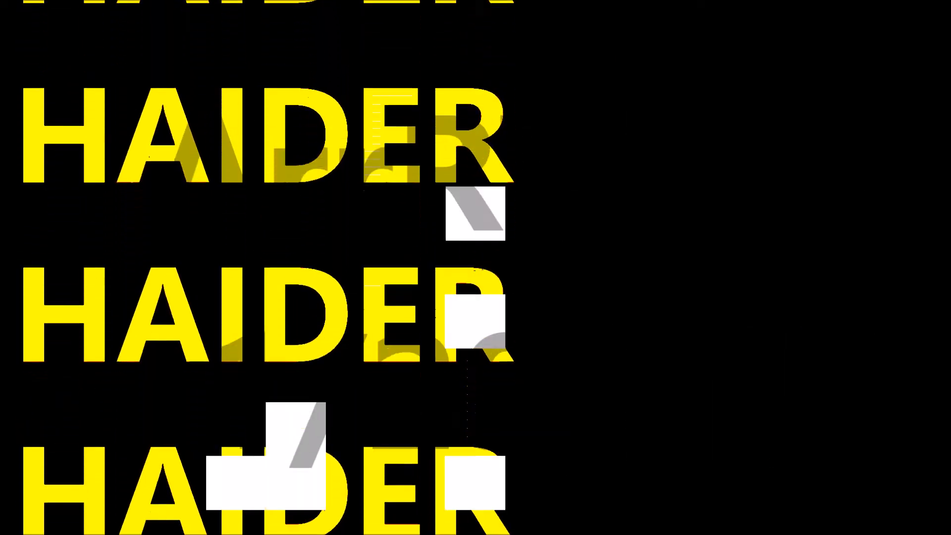